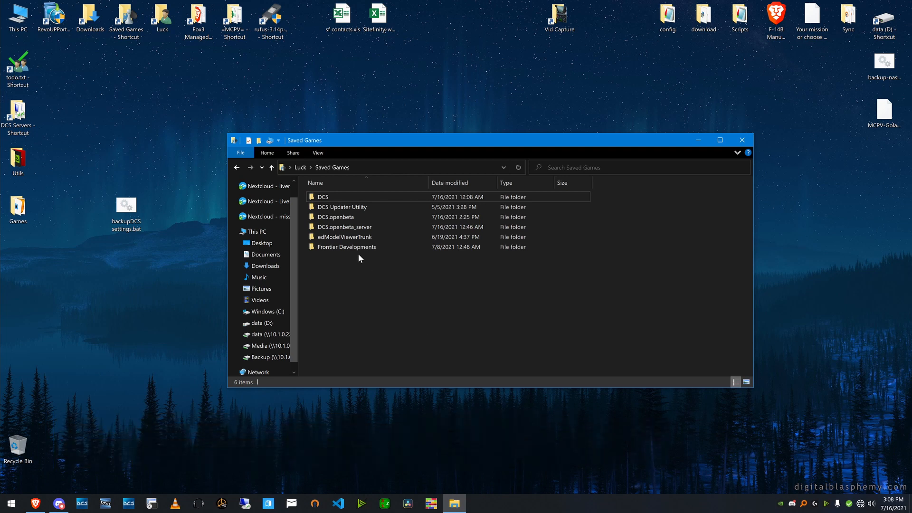
{"action": "mouse_move", "coordinate": [323, 197]}
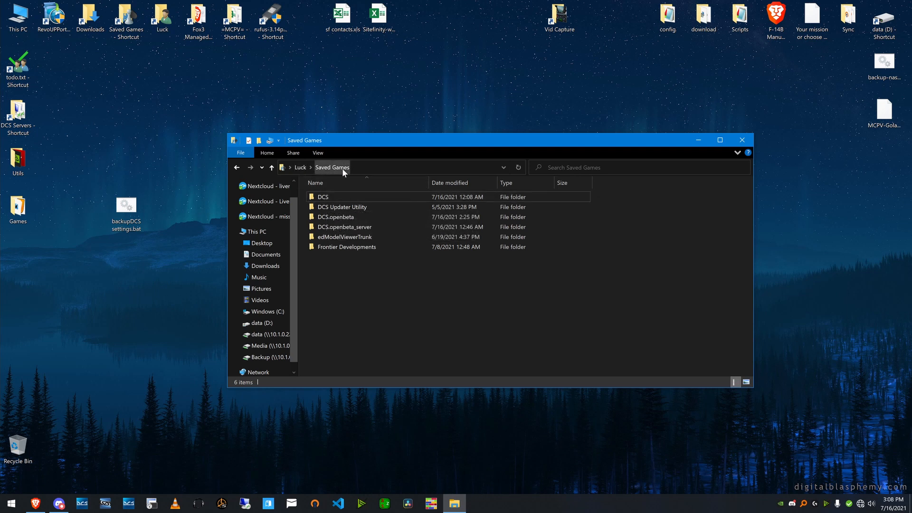
{"action": "mouse_move", "coordinate": [345, 227]}
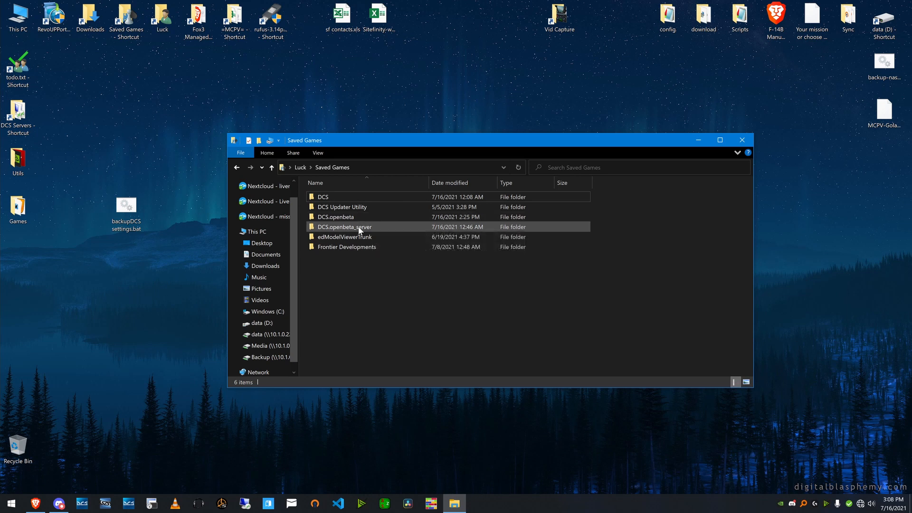
Browse into DCS.openbeta's Config and Input folders under Saved Games
{"action": "left_click", "coordinate": [326, 278]}
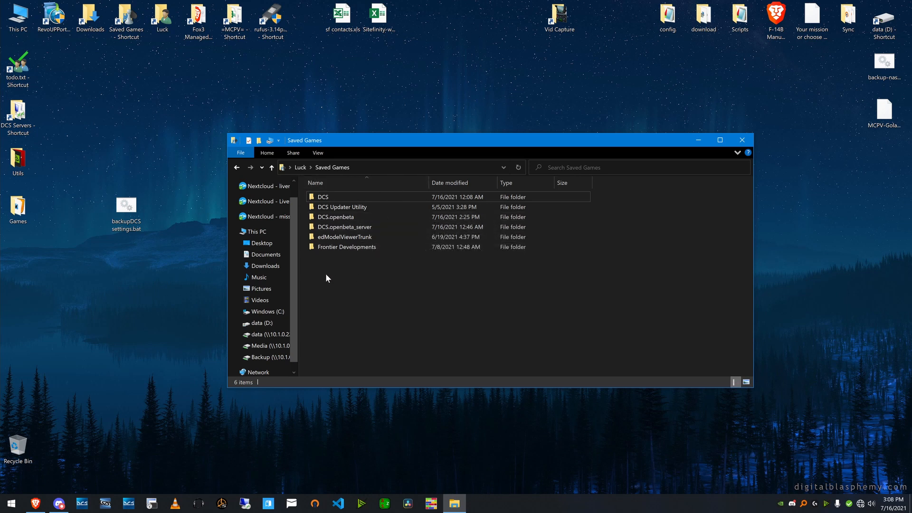
{"action": "left_click", "coordinate": [336, 216]}
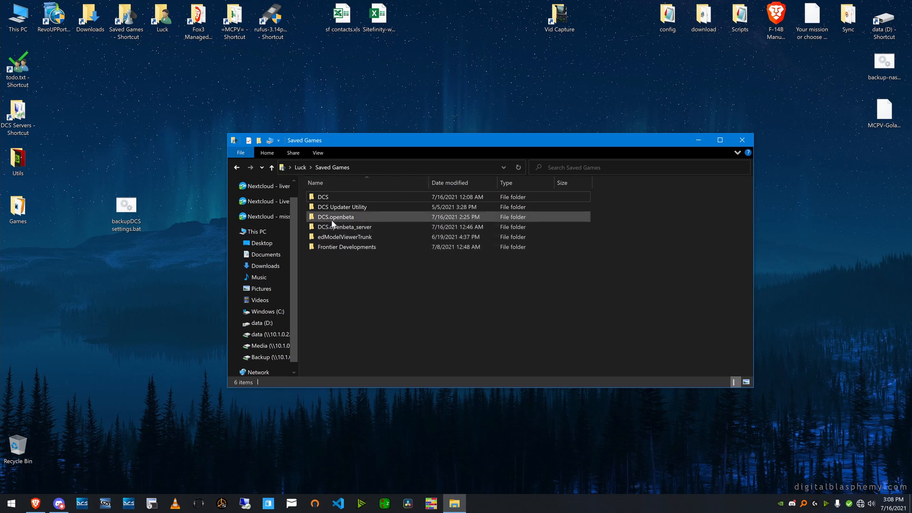
{"action": "mouse_move", "coordinate": [396, 220]}
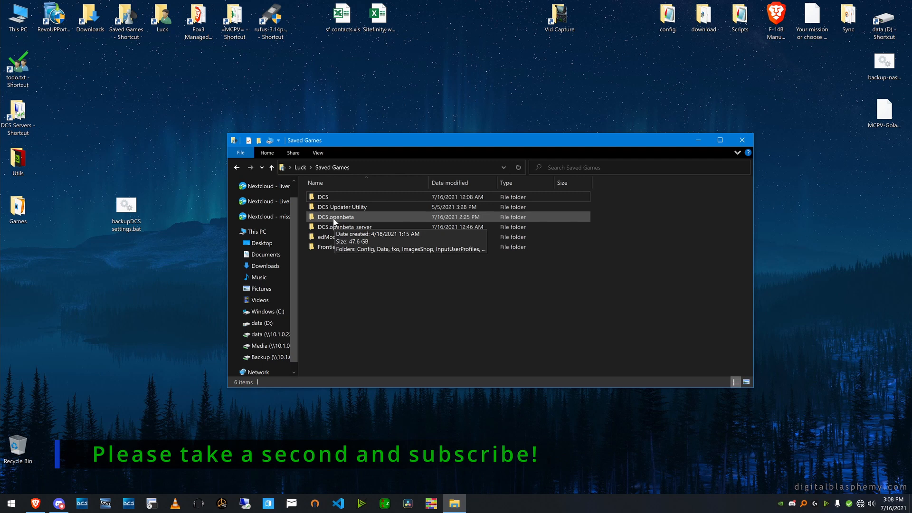
{"action": "double_click", "coordinate": [335, 216]}
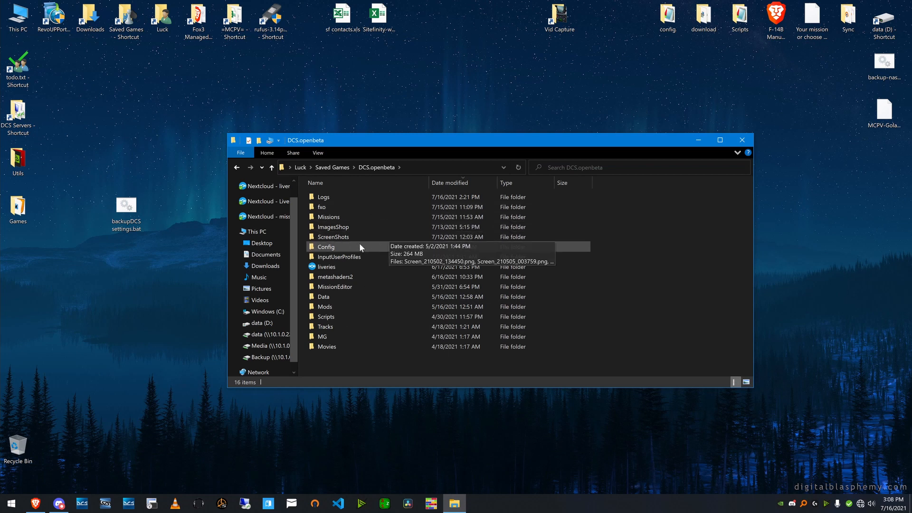
{"action": "double_click", "coordinate": [327, 246]}
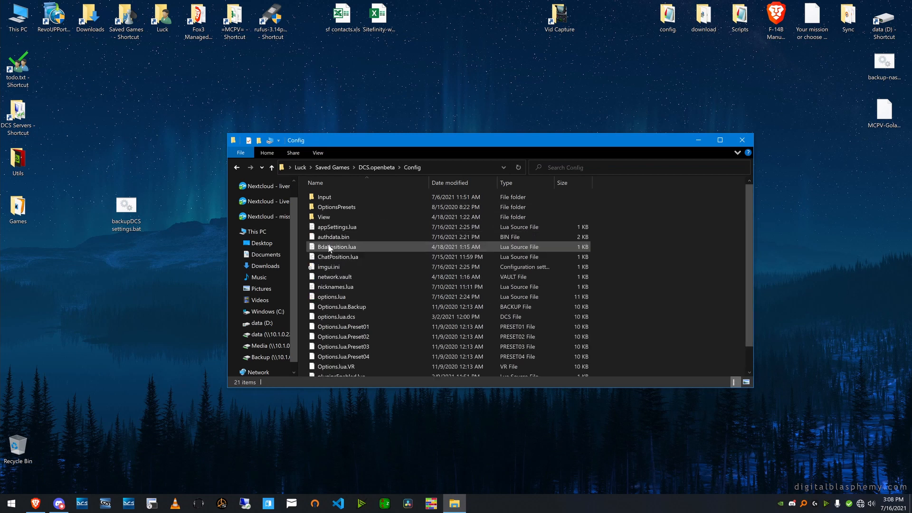
{"action": "double_click", "coordinate": [324, 197]}
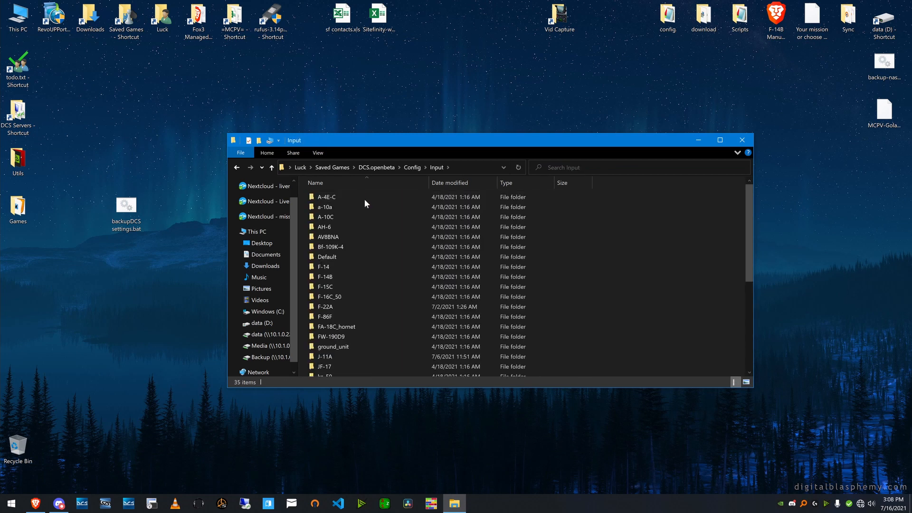
{"action": "mouse_move", "coordinate": [328, 307]}
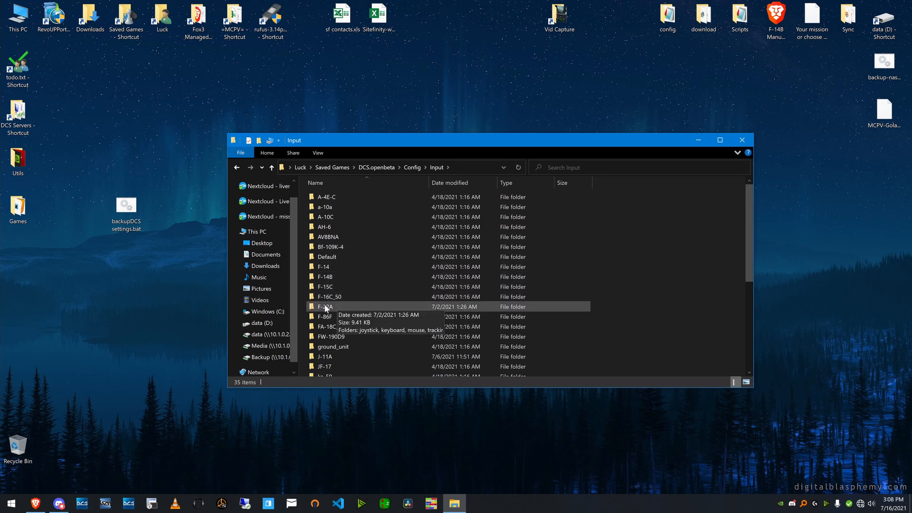
Reach the F-22A joystick folder showing its three Lua binding files
{"action": "double_click", "coordinate": [325, 307]}
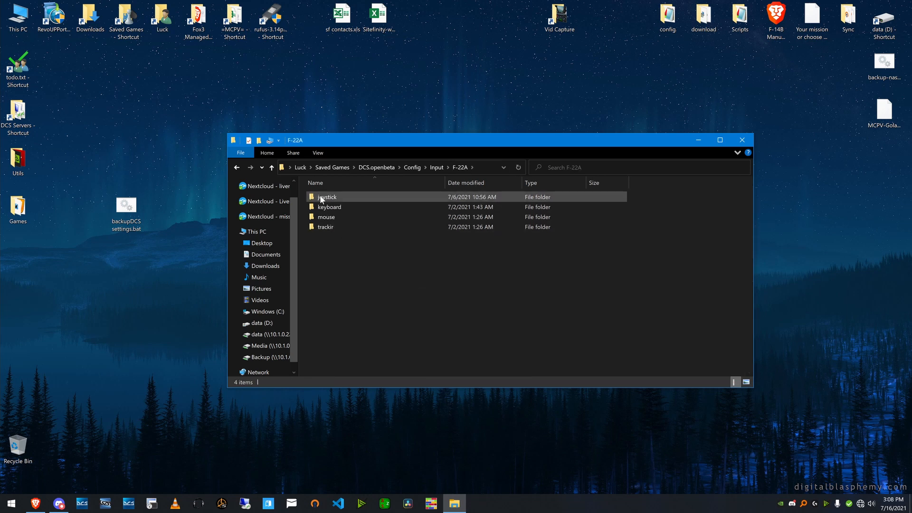
{"action": "double_click", "coordinate": [327, 197]}
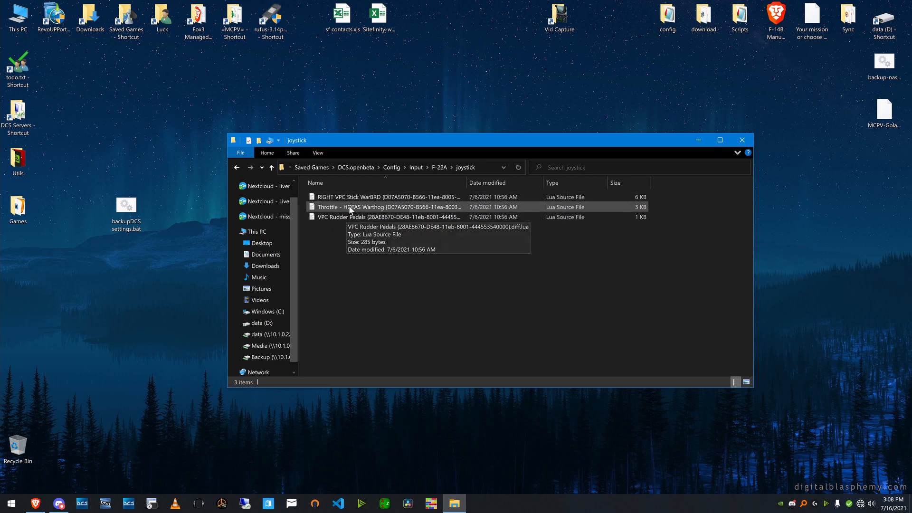
{"action": "left_click", "coordinate": [383, 217]}
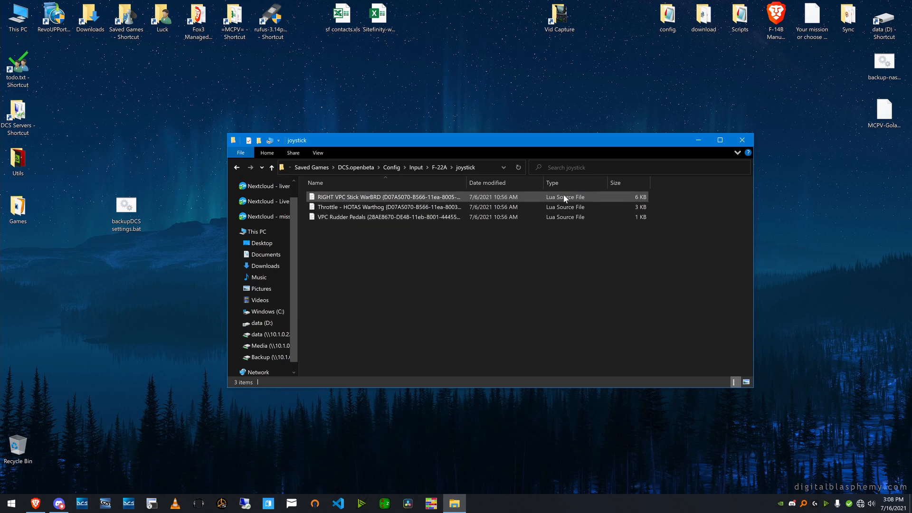
{"action": "left_click", "coordinate": [373, 360]}
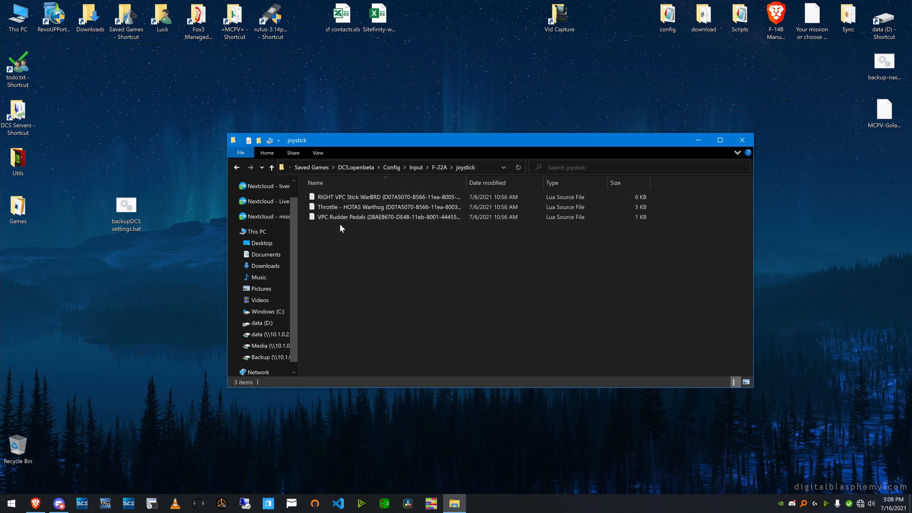
Copy the VPC Rudder Pedals file into DCS\Config\Input\F-22A\joystick
{"action": "left_click", "coordinate": [384, 217]}
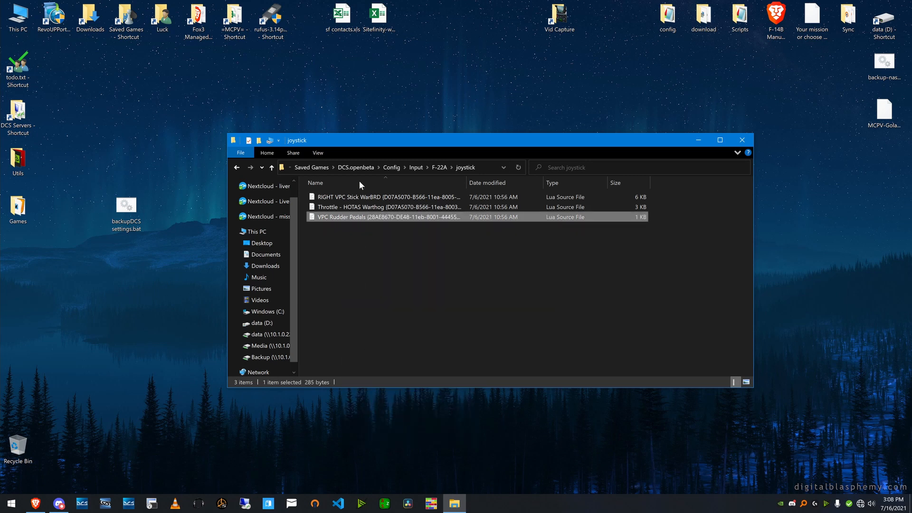
{"action": "left_click", "coordinate": [311, 168]}
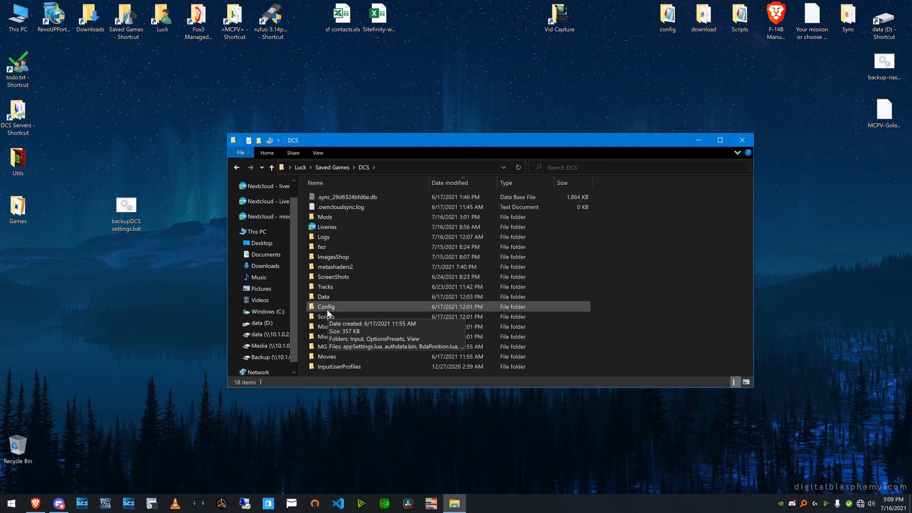
{"action": "double_click", "coordinate": [326, 306]}
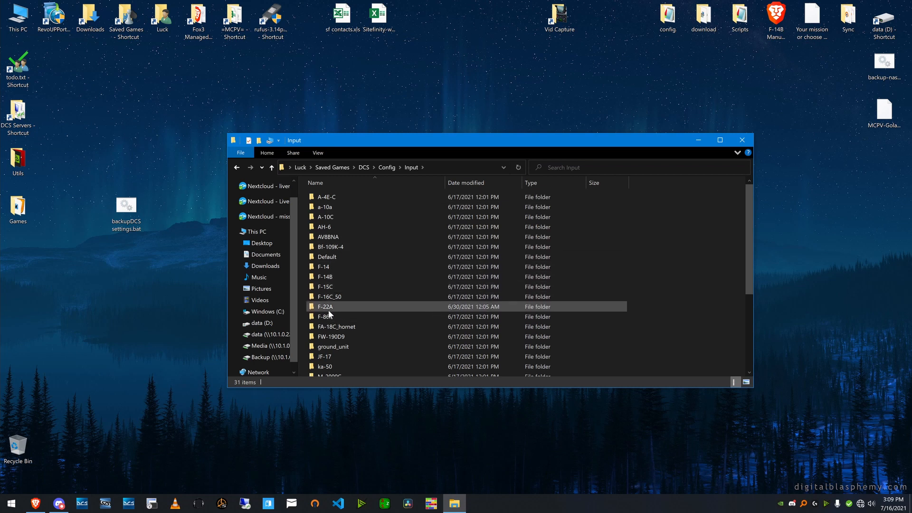
{"action": "double_click", "coordinate": [324, 306]}
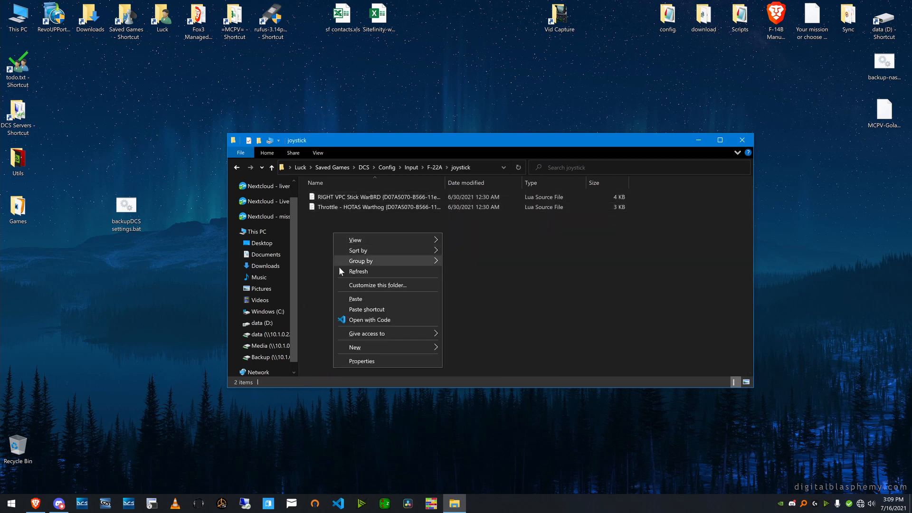
{"action": "left_click", "coordinate": [358, 271]}
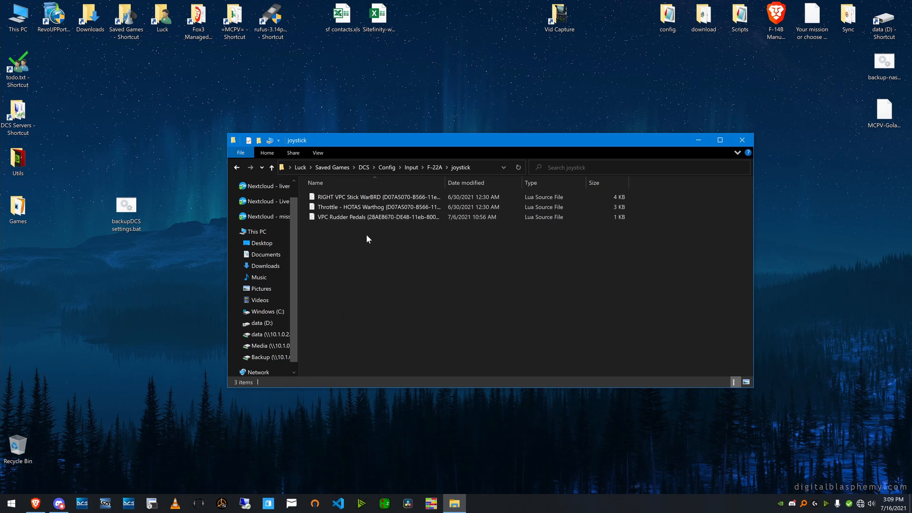
{"action": "mouse_move", "coordinate": [293, 346]}
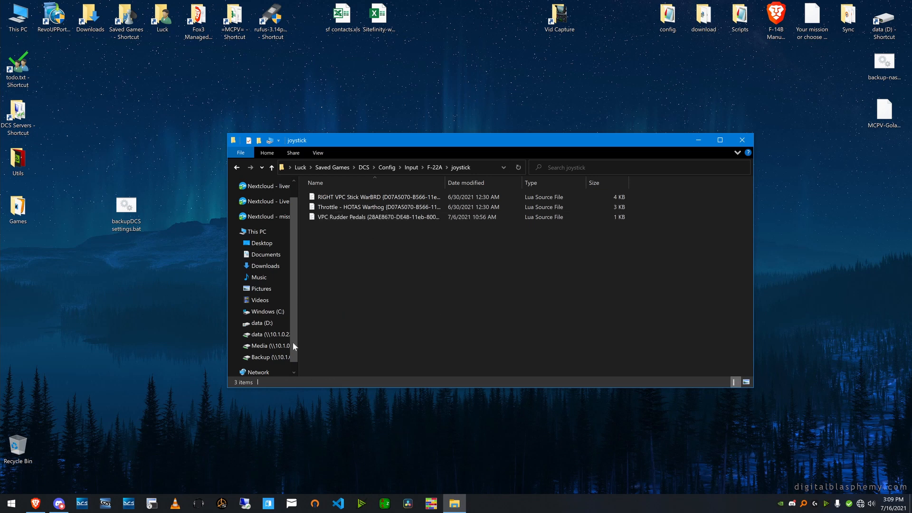
{"action": "mouse_move", "coordinate": [360, 419]}
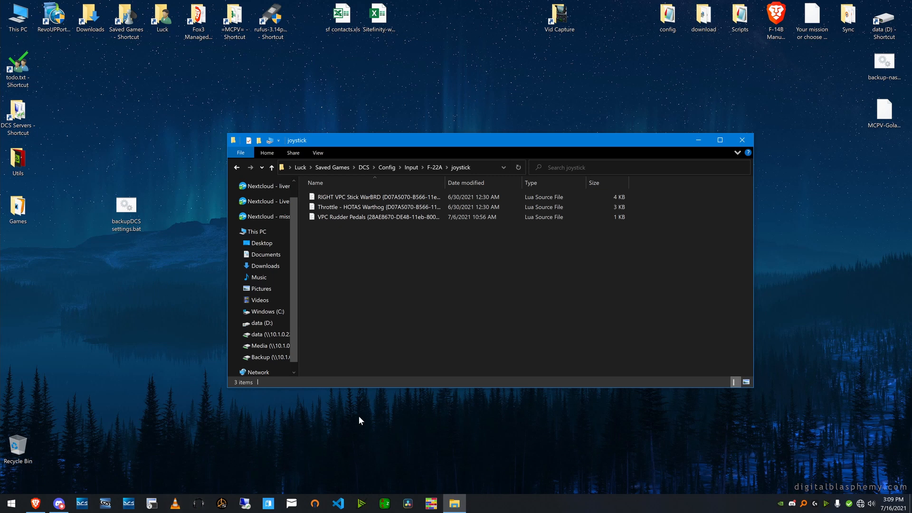
{"action": "mouse_move", "coordinate": [308, 446]}
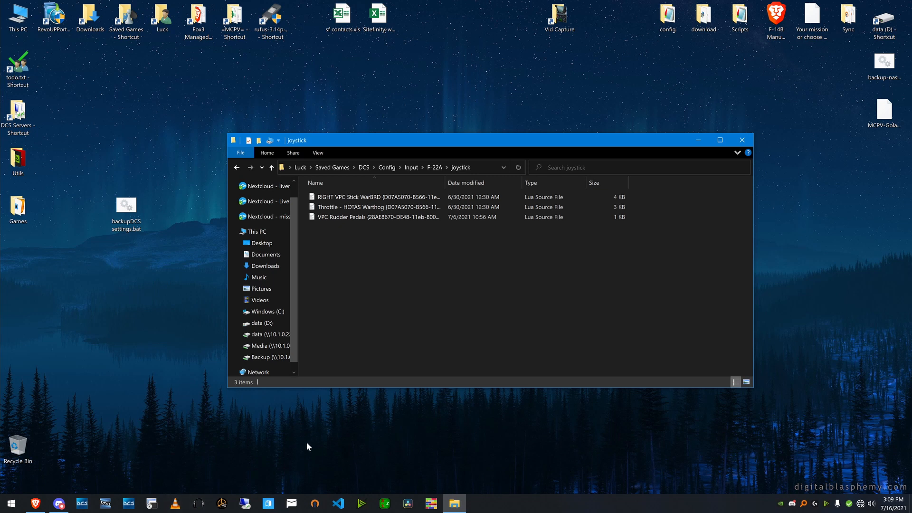
{"action": "mouse_move", "coordinate": [339, 253]}
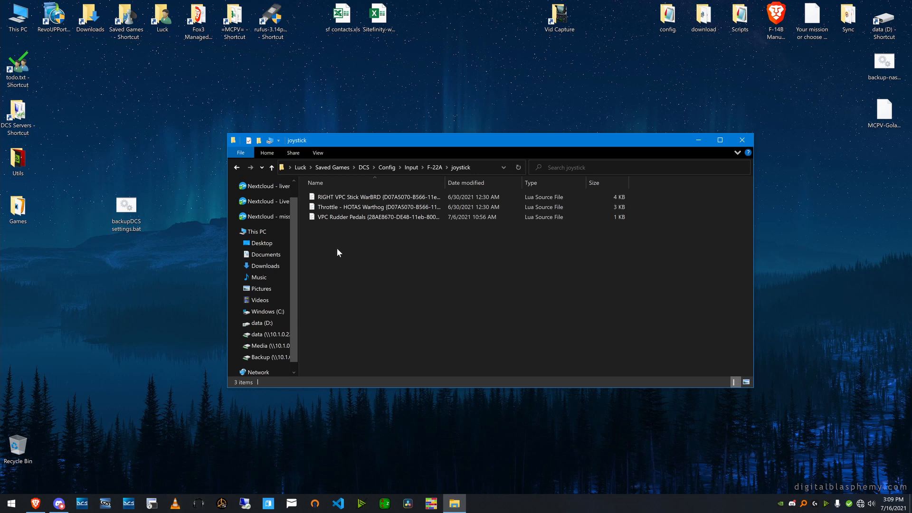
{"action": "mouse_move", "coordinate": [303, 258]}
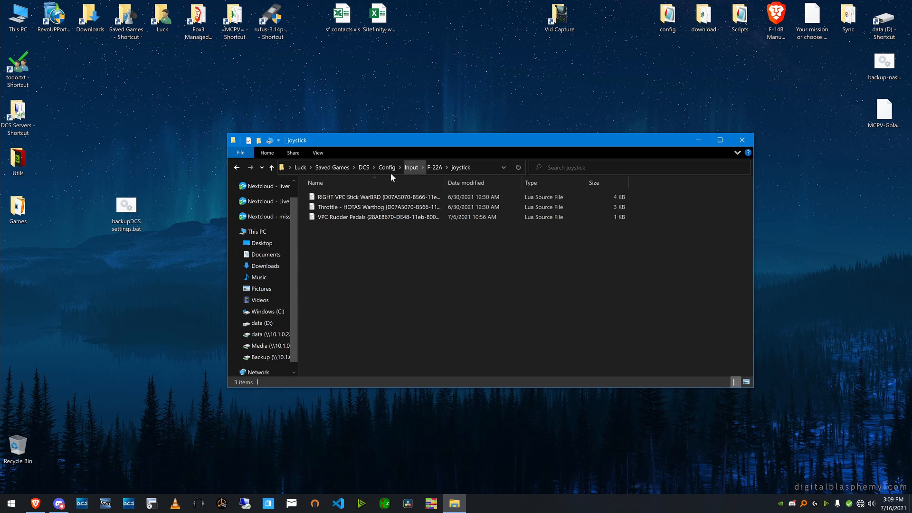
{"action": "mouse_move", "coordinate": [156, 263]}
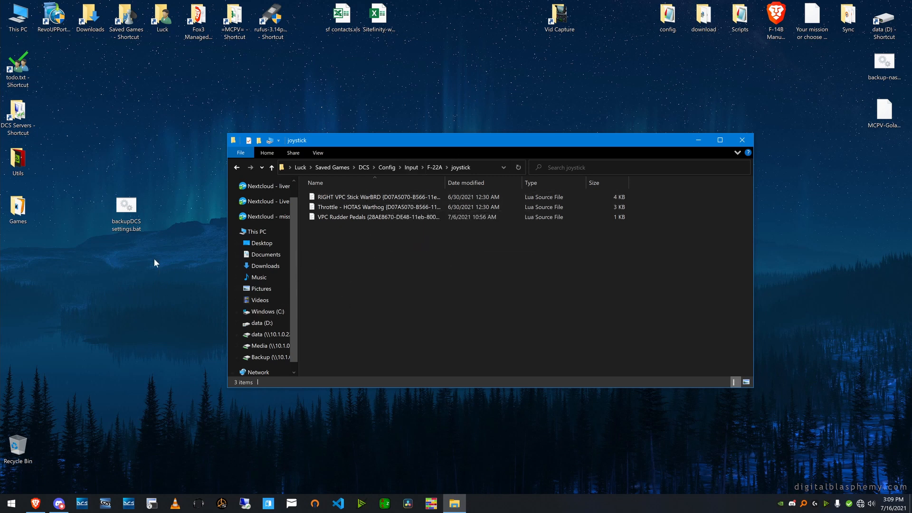
Edit backupDCS settings.bat in Notepad and show the DCS saved-games folder beside it
{"action": "right_click", "coordinate": [125, 205]}
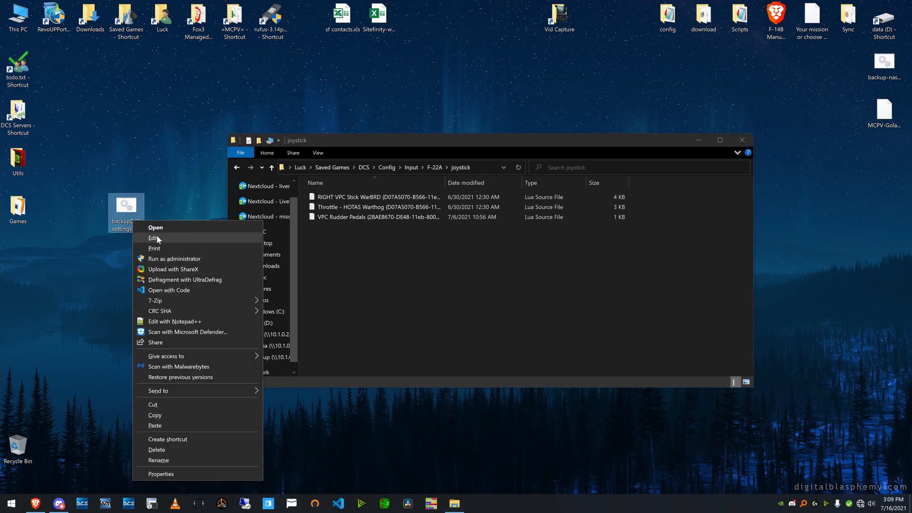
{"action": "left_click", "coordinate": [152, 238]}
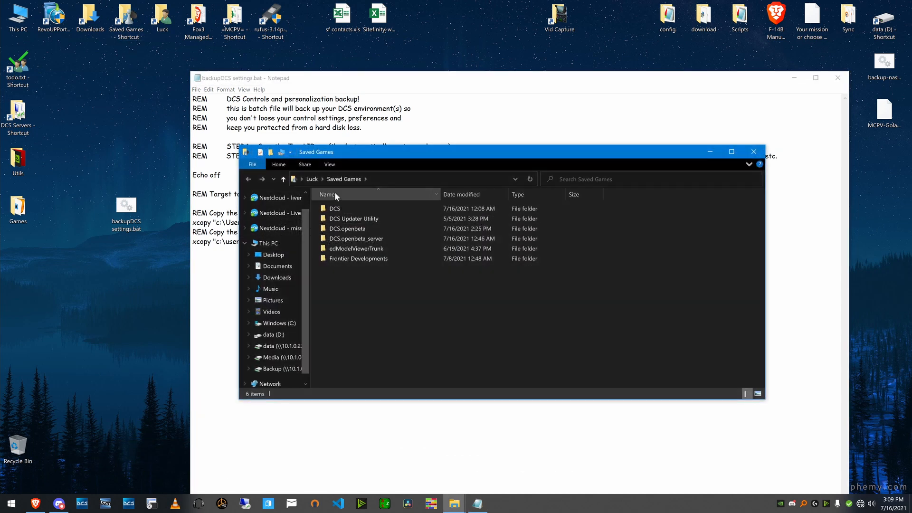
{"action": "double_click", "coordinate": [335, 208]}
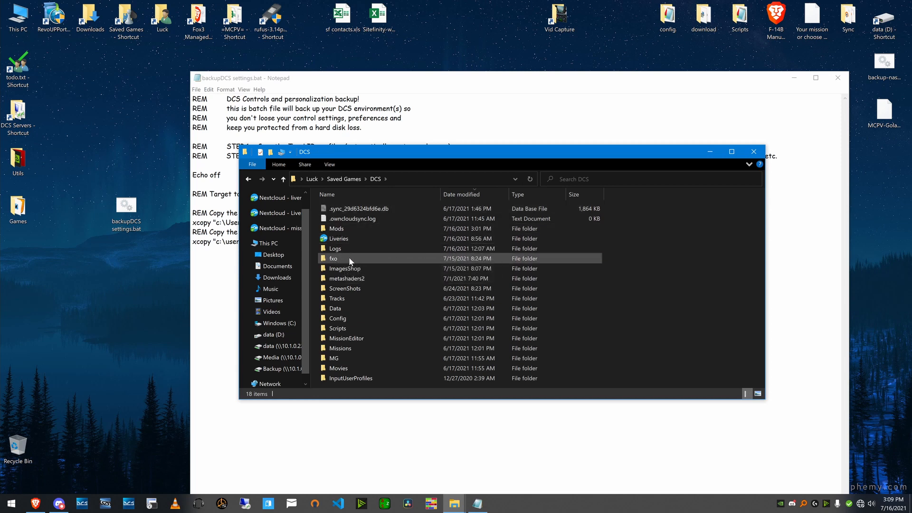
{"action": "mouse_move", "coordinate": [369, 291]}
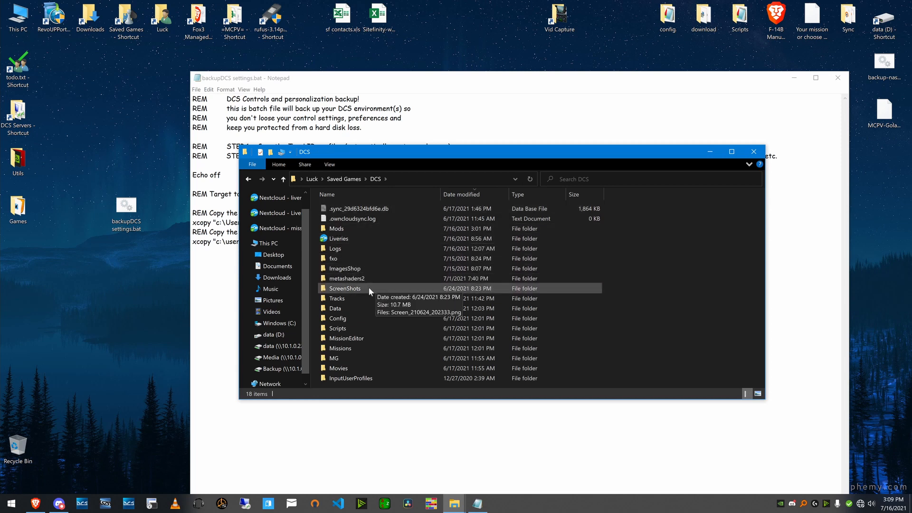
{"action": "mouse_move", "coordinate": [377, 370]}
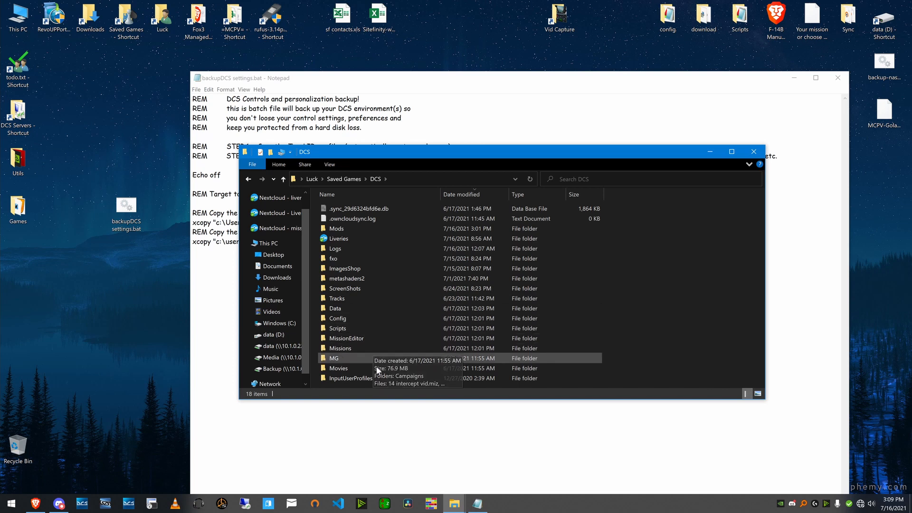
{"action": "mouse_move", "coordinate": [381, 318]}
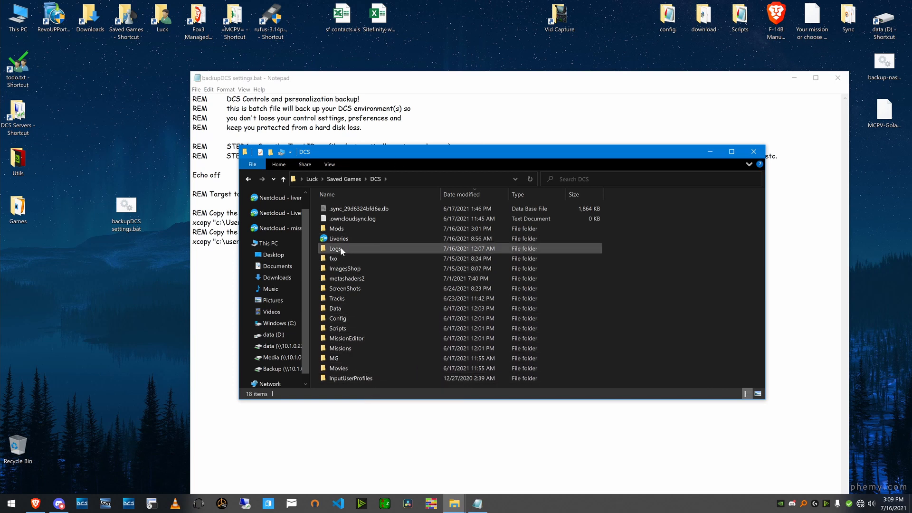
{"action": "mouse_move", "coordinate": [349, 251]}
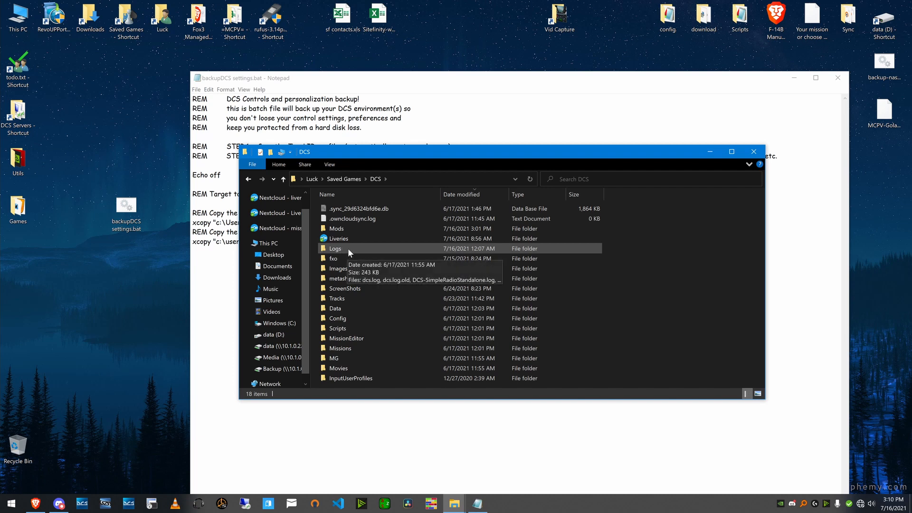
{"action": "mouse_move", "coordinate": [314, 301]}
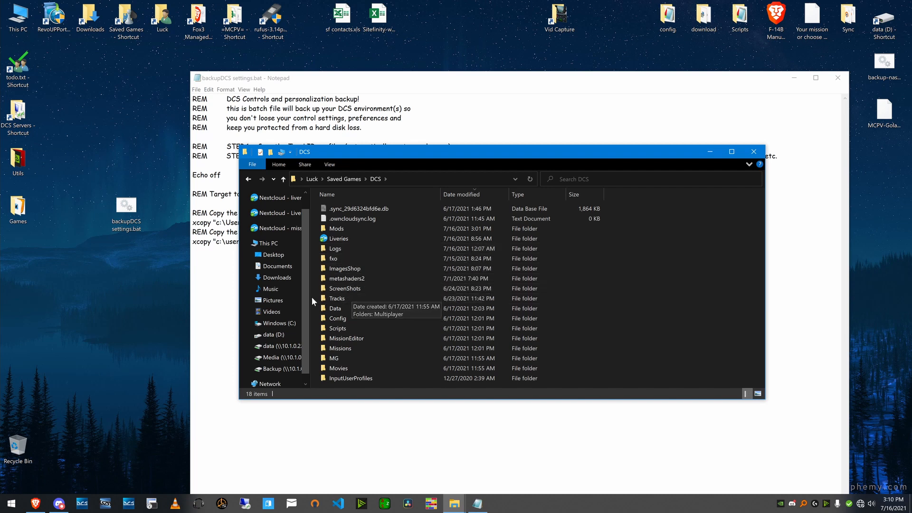
Look inside the Tracks folder, return to DCS, then close the Explorer window
{"action": "double_click", "coordinate": [337, 298]}
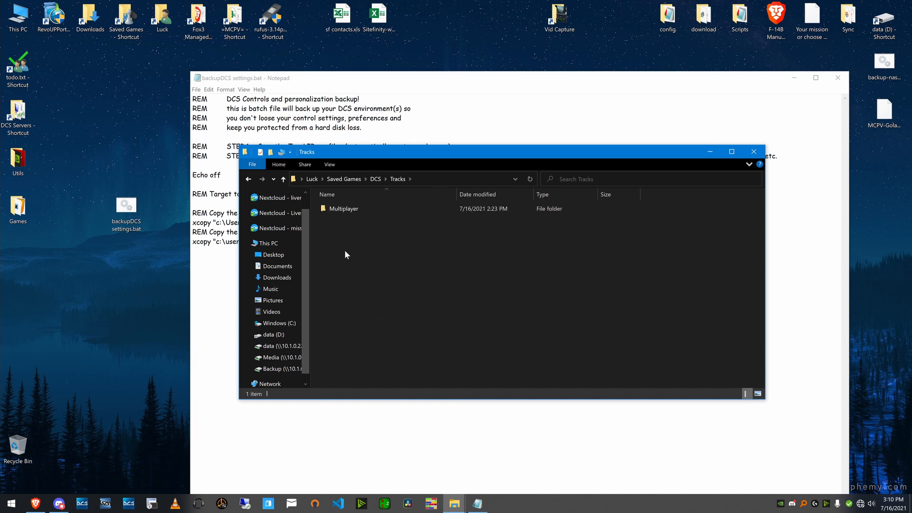
{"action": "double_click", "coordinate": [343, 208]}
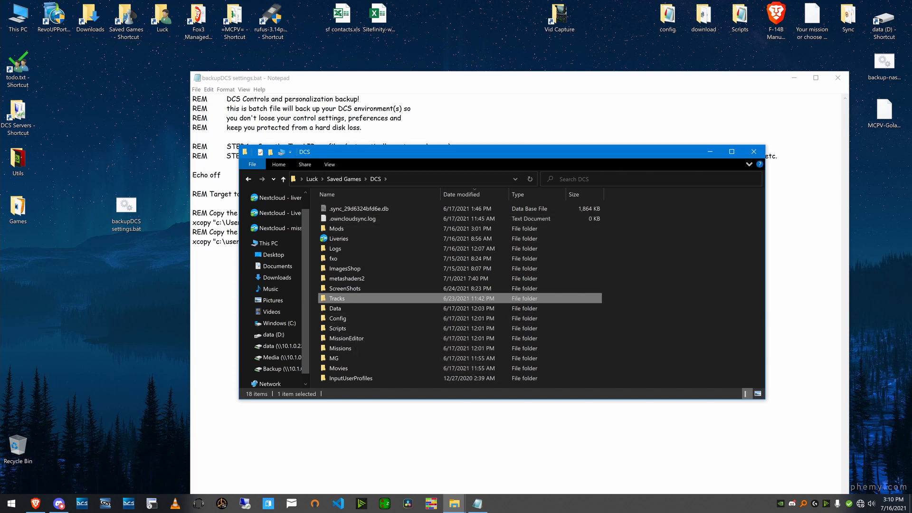
{"action": "mouse_move", "coordinate": [438, 181]}
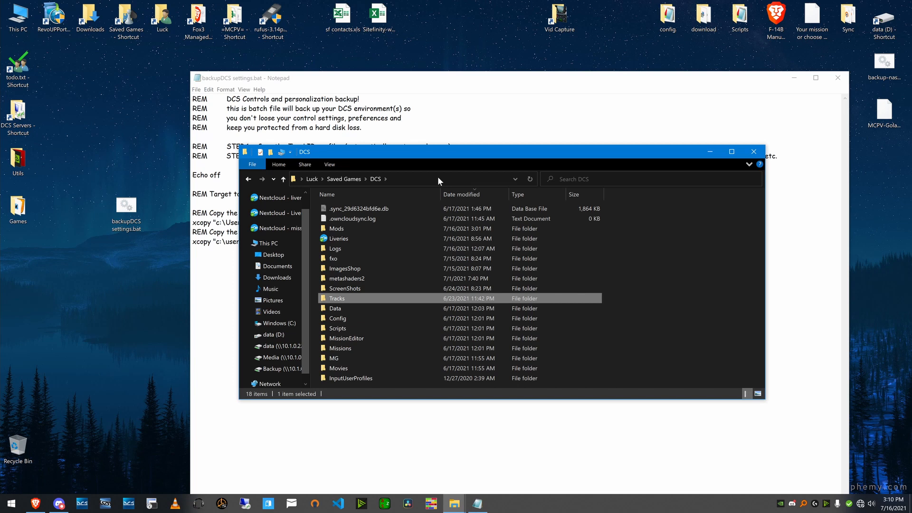
{"action": "left_click", "coordinate": [125, 19]}
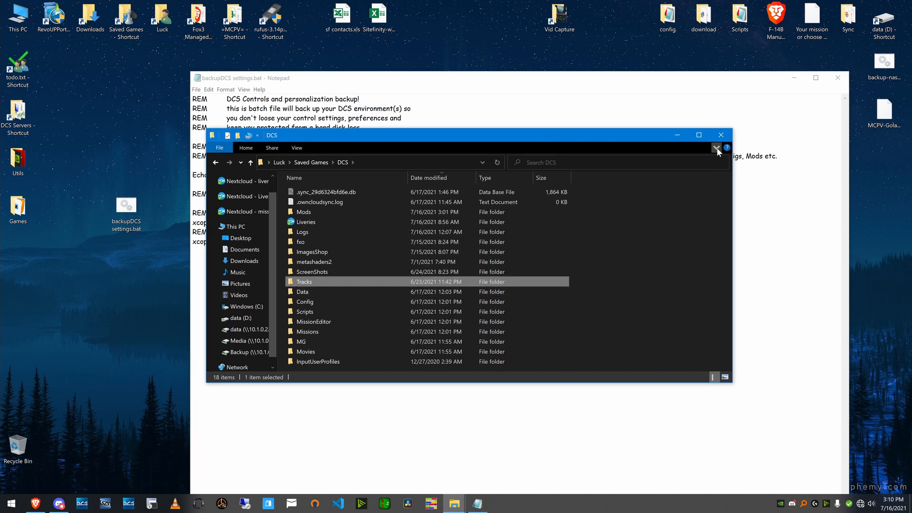
{"action": "left_click", "coordinate": [717, 147]}
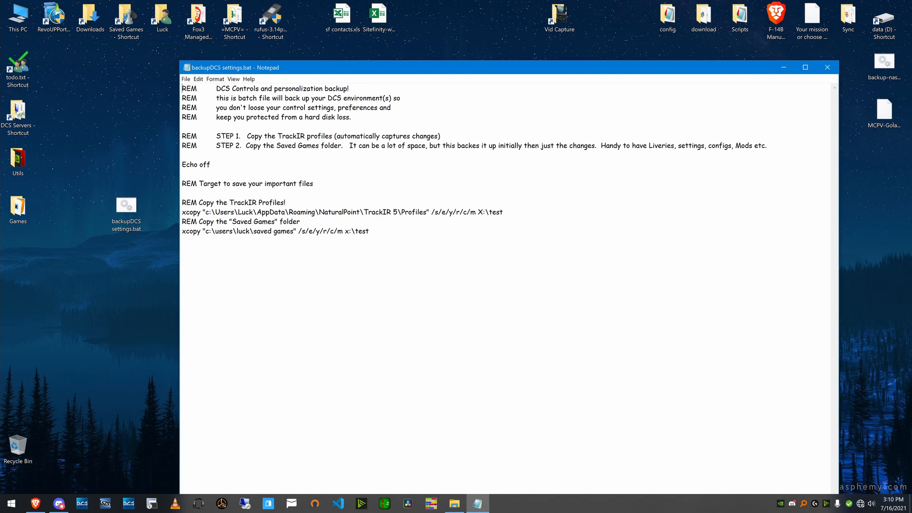
{"action": "left_click_drag", "start_coordinate": [202, 212], "coordinate": [278, 212]}
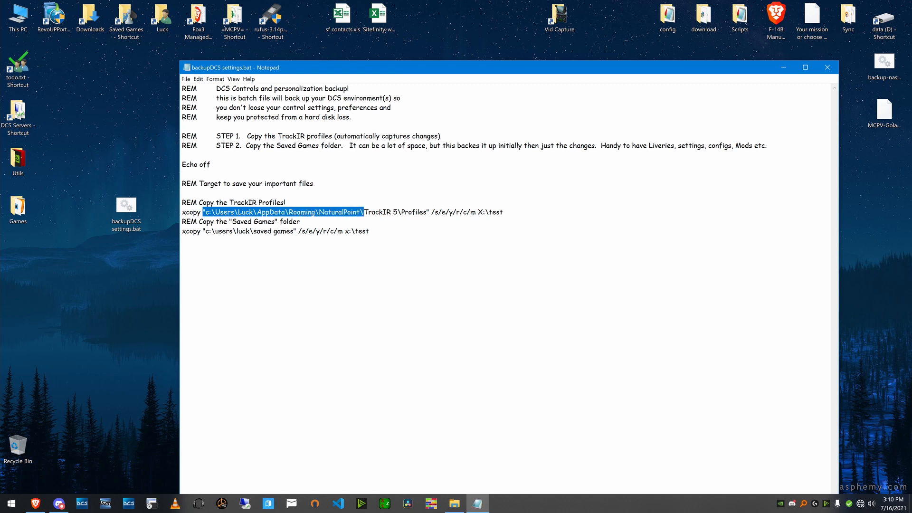
{"action": "left_click_drag", "start_coordinate": [362, 212], "coordinate": [430, 212]}
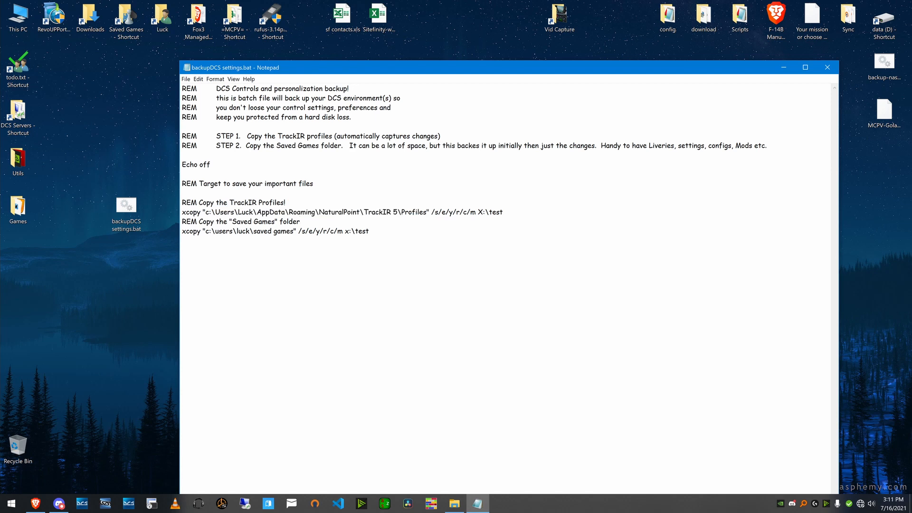
{"action": "left_click_drag", "start_coordinate": [429, 212], "coordinate": [459, 211]}
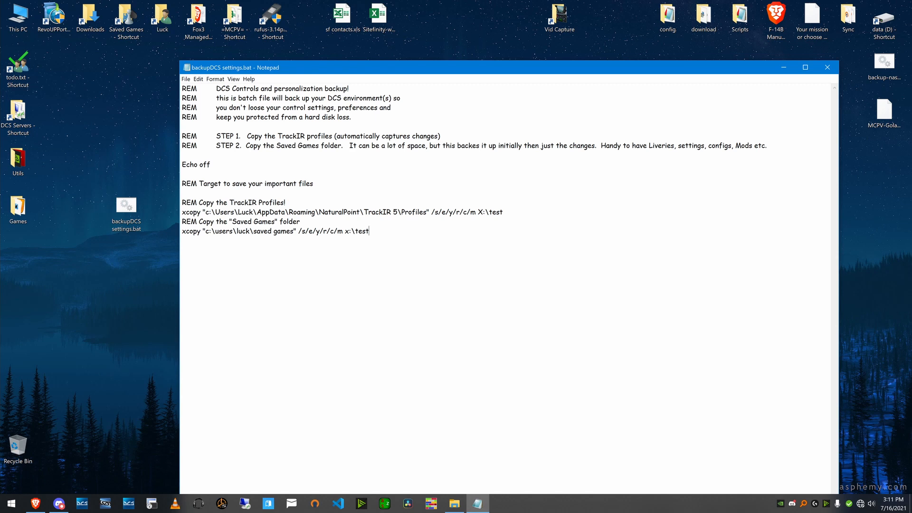
{"action": "right_click", "coordinate": [883, 64]}
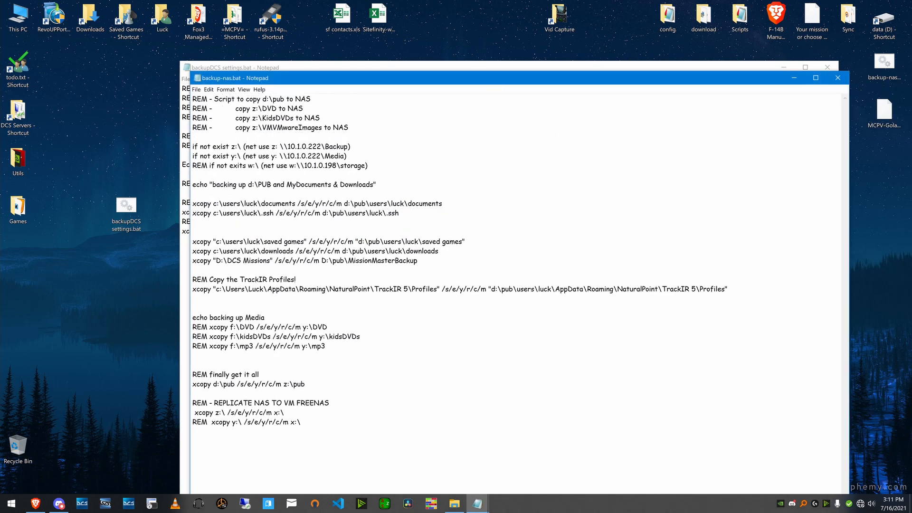
{"action": "left_click_drag", "start_coordinate": [192, 241], "coordinate": [439, 251]}
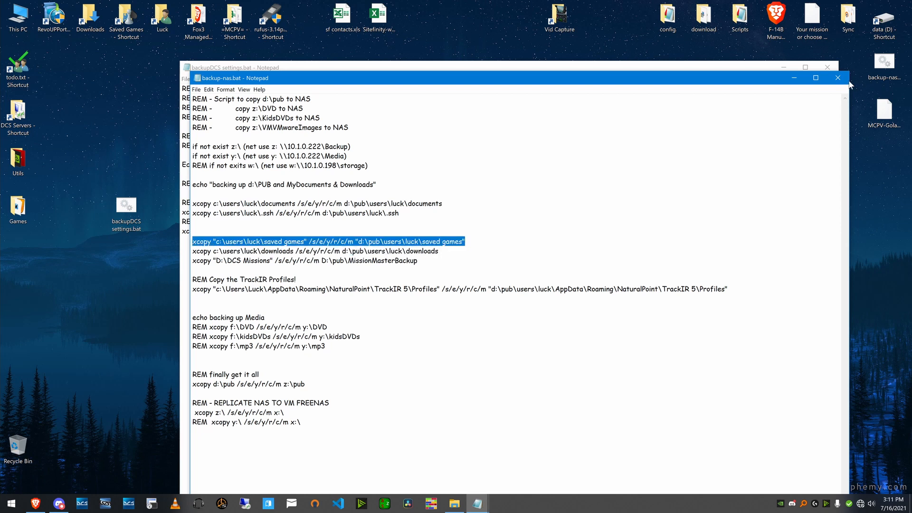
{"action": "left_click", "coordinate": [838, 78]}
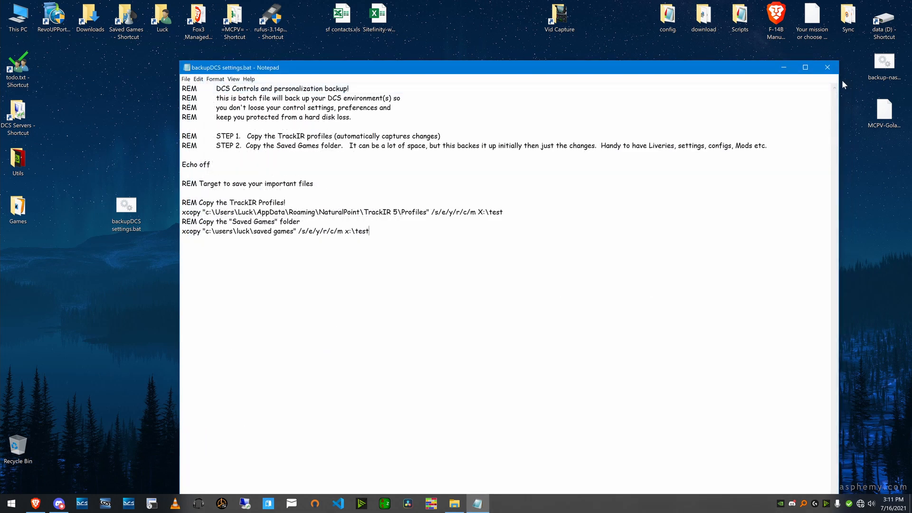
Browse to the backup copy at D:\pub\users\luck\saved games
{"action": "double_click", "coordinate": [883, 18]}
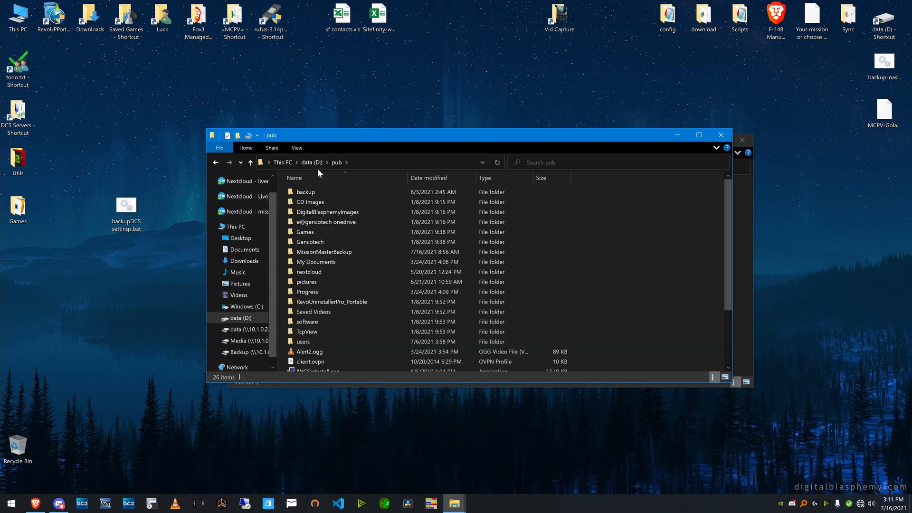
{"action": "left_click", "coordinate": [303, 342]}
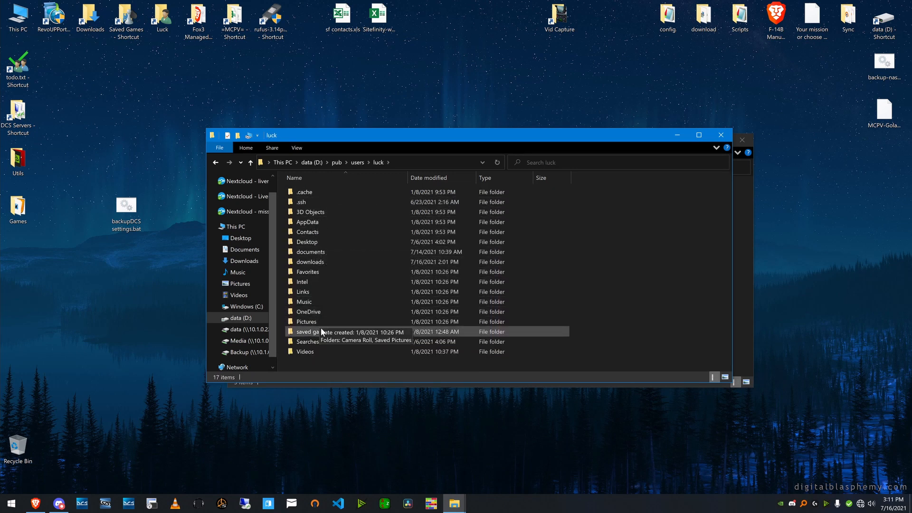
{"action": "double_click", "coordinate": [307, 332]}
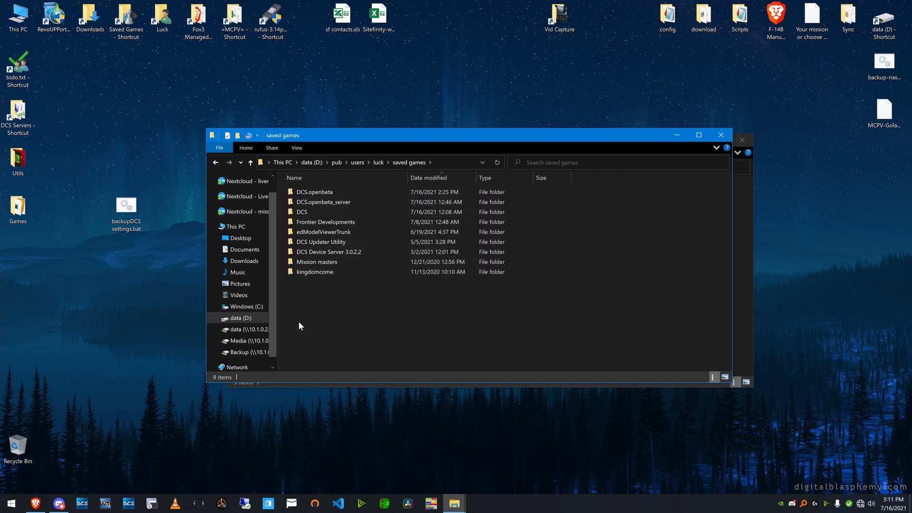
{"action": "left_click", "coordinate": [316, 191]}
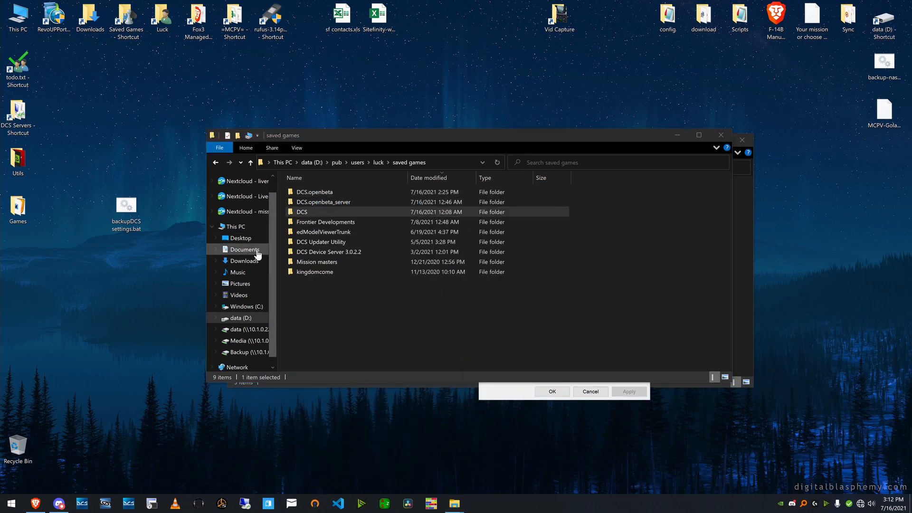
Check the DCS backup folder's Properties showing about 100 GB, then dismiss it
{"action": "right_click", "coordinate": [302, 211]}
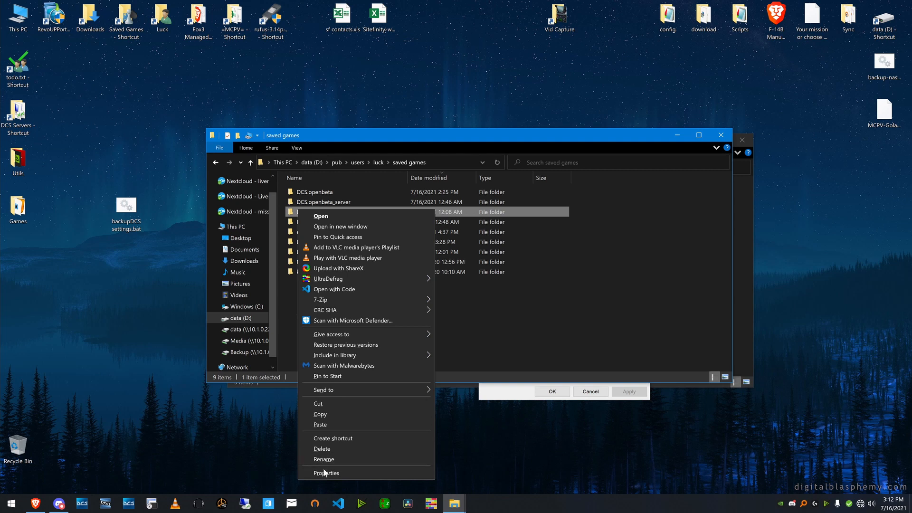
{"action": "left_click", "coordinate": [326, 472]}
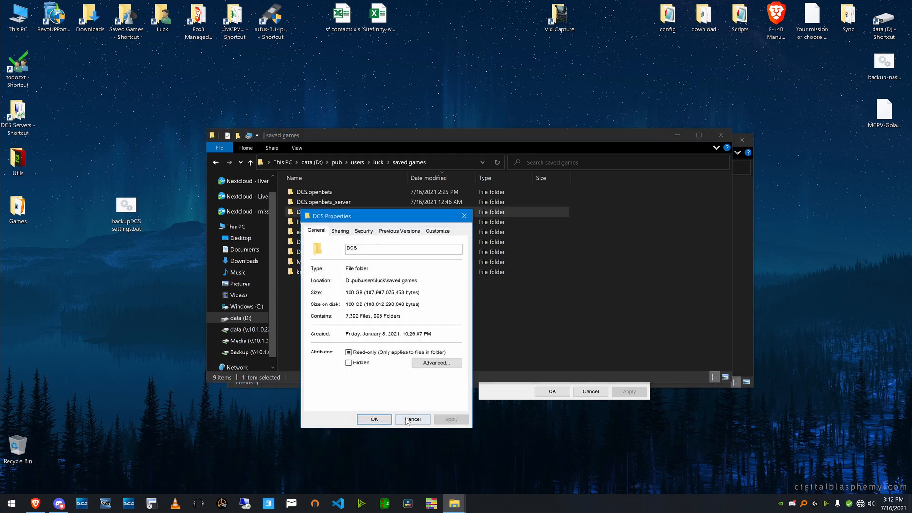
{"action": "left_click", "coordinate": [412, 420]}
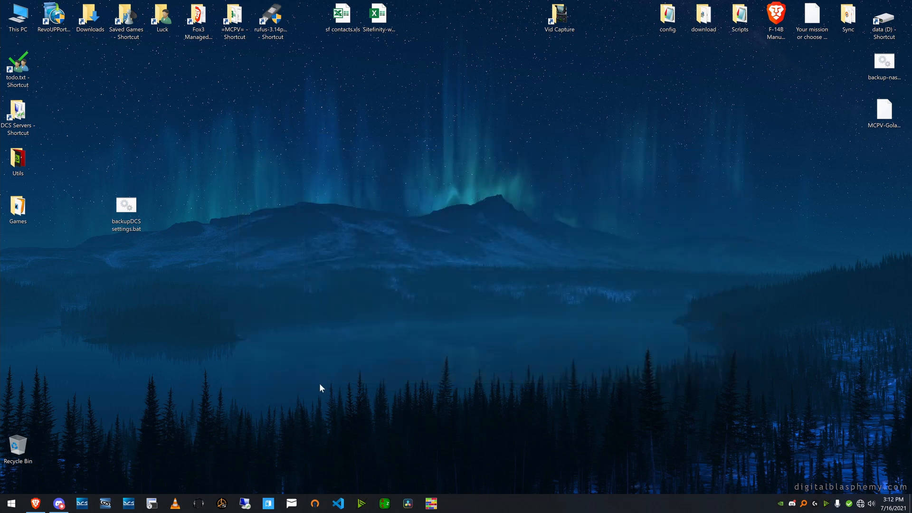
{"action": "left_click", "coordinate": [126, 209]}
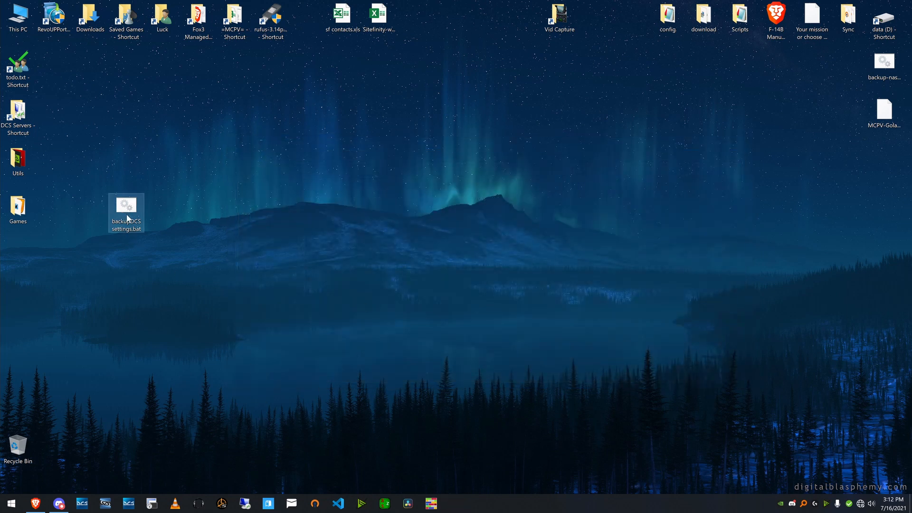
{"action": "double_click", "coordinate": [127, 209]}
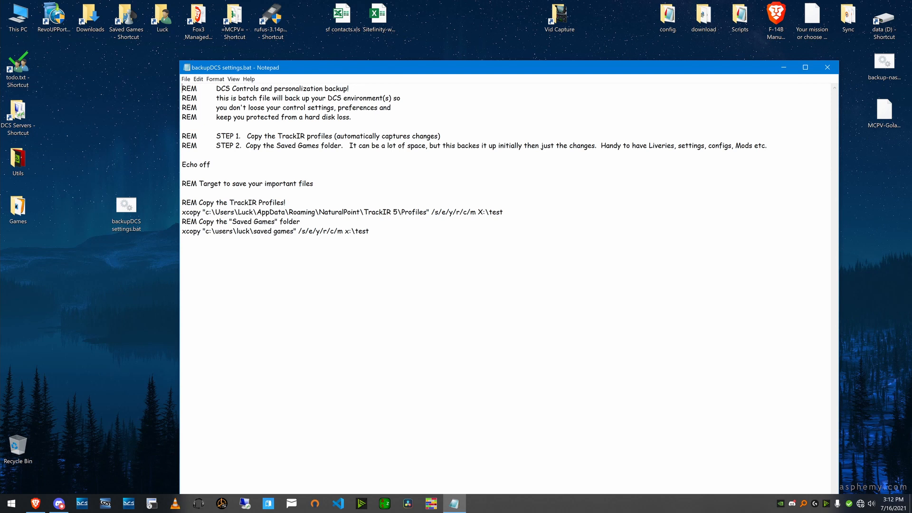
{"action": "double_click", "coordinate": [356, 230]}
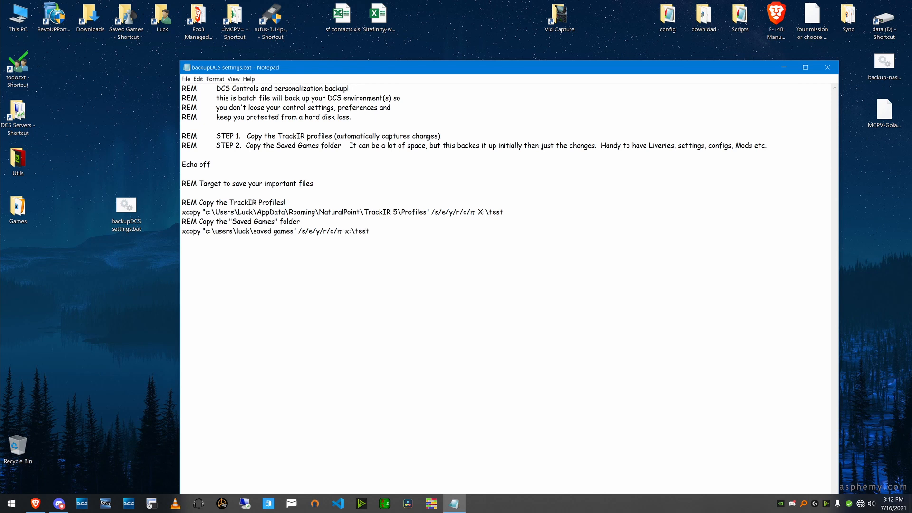
{"action": "mouse_move", "coordinate": [852, 70]}
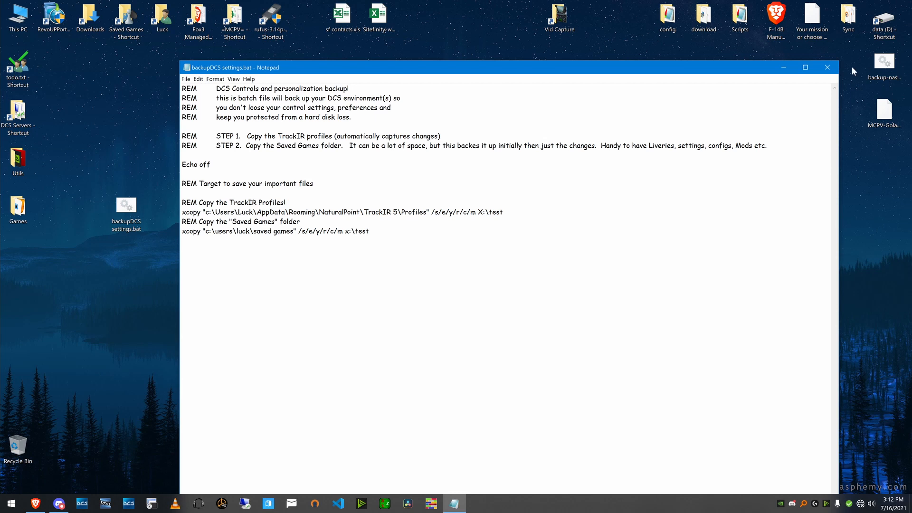
{"action": "mouse_move", "coordinate": [827, 67]}
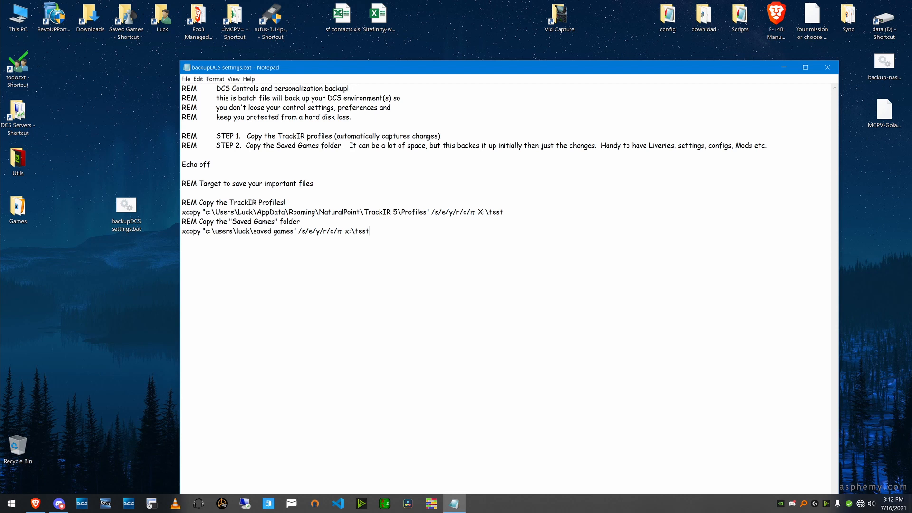
{"action": "mouse_move", "coordinate": [894, 150]}
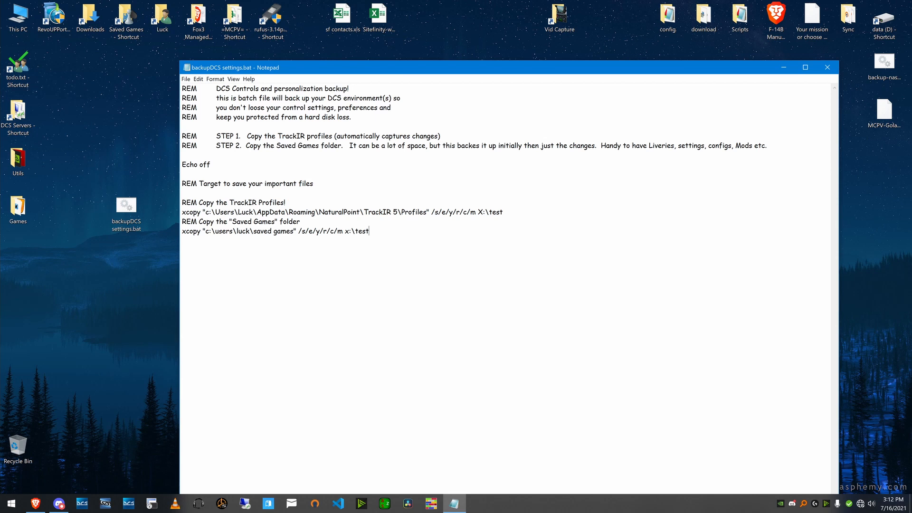
{"action": "left_click", "coordinate": [826, 67]}
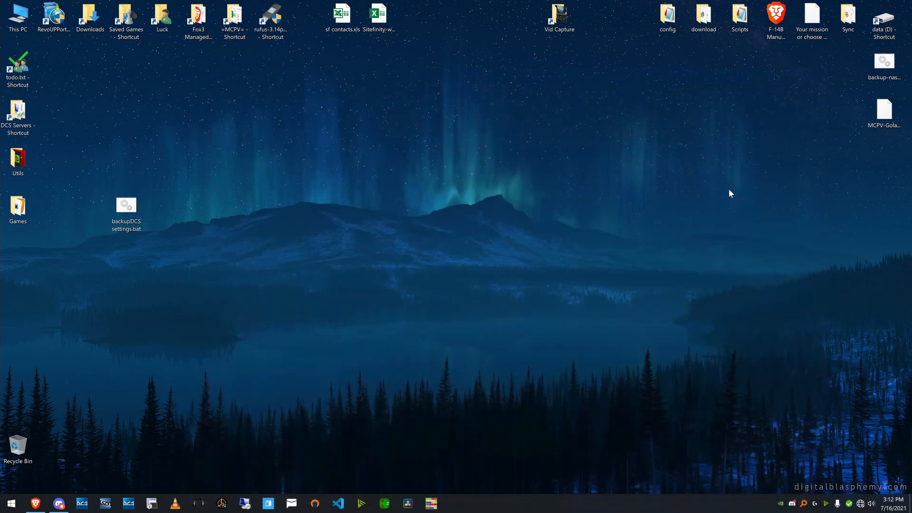
{"action": "mouse_move", "coordinate": [529, 363]}
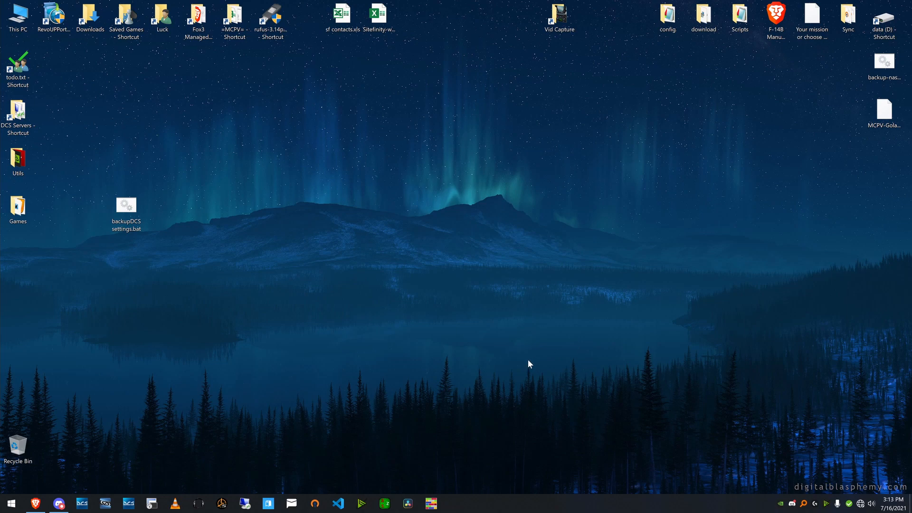